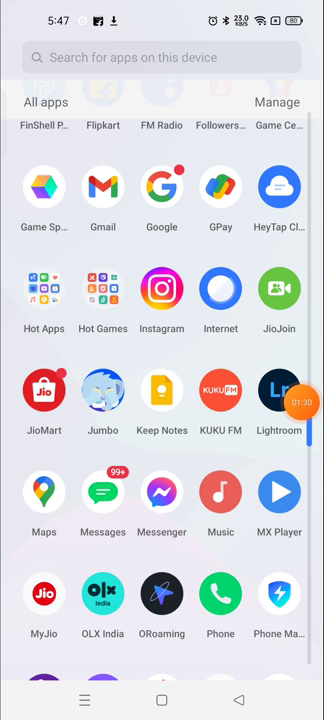
# - Launch Instagram from the app drawer and scroll down to the profile
pyautogui.click(162, 290)
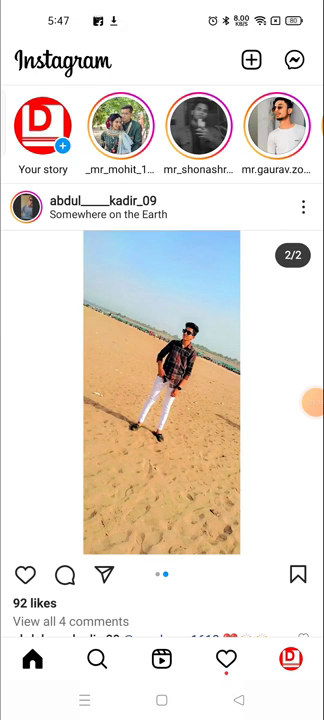
pyautogui.scroll(-3)
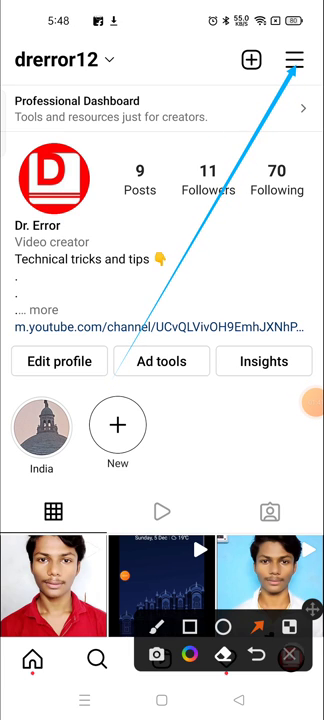
# - Reach Instagram's Help page, with Report a Problem, from the account menu
pyautogui.click(294, 60)
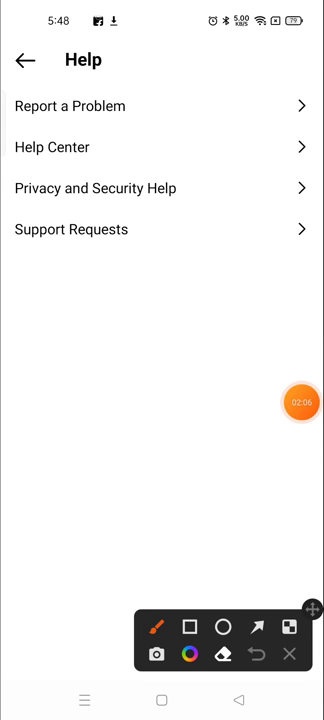
pyautogui.click(192, 627)
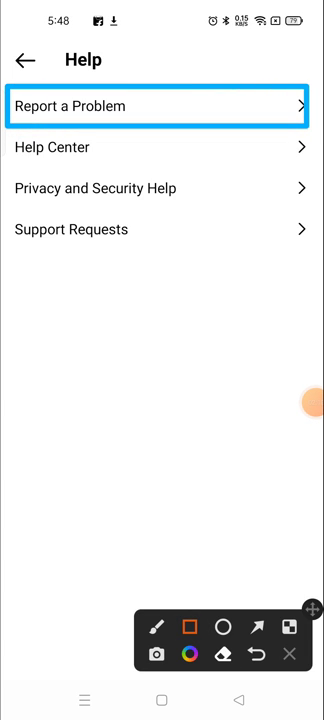
# - Start Report a Problem and continue past the prompt to the report form
pyautogui.click(158, 106)
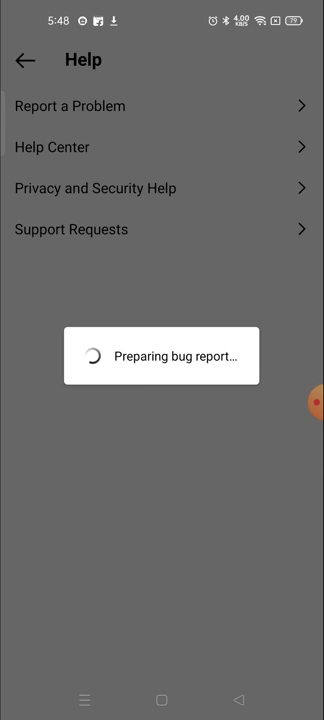
pyautogui.click(70, 106)
pyautogui.write("I could not open my Instagram account it says that try again later and I haven't done any illegal activity on Instagram")
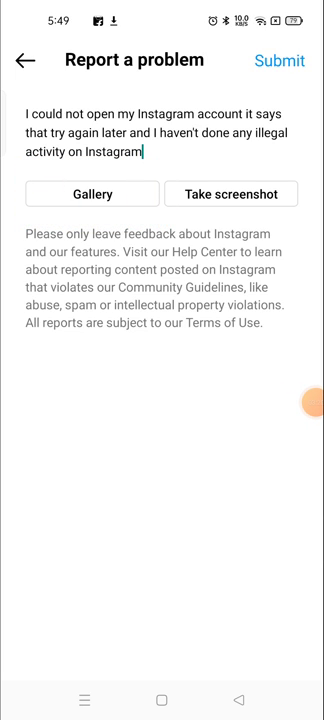
# - Attach the 'Try Again Later' error screenshot from the gallery to the report
pyautogui.click(91, 193)
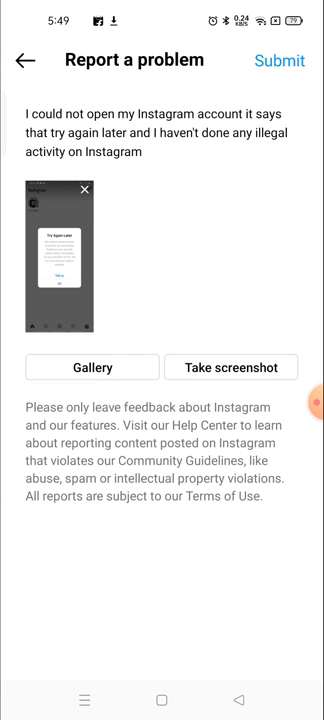
pyautogui.click(313, 410)
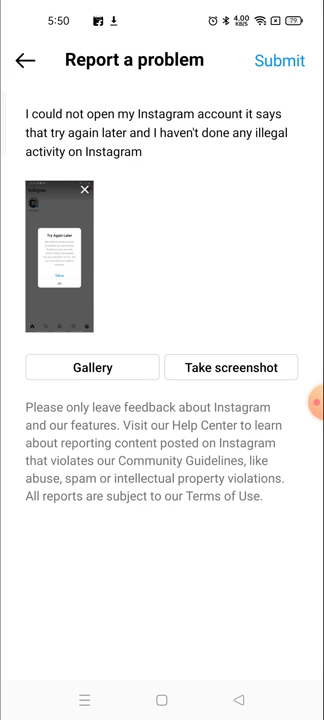
# - Submit the problem report and back out through Help to the home feed
pyautogui.click(22, 61)
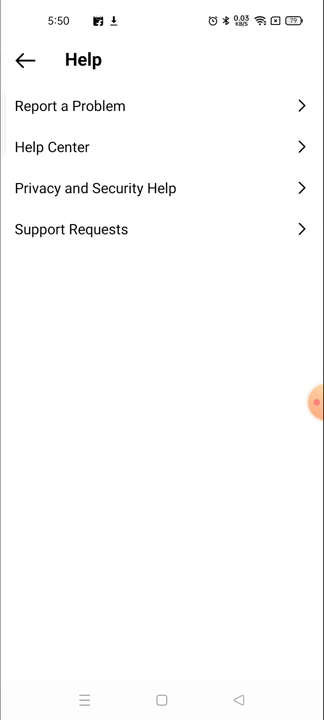
pyautogui.click(24, 60)
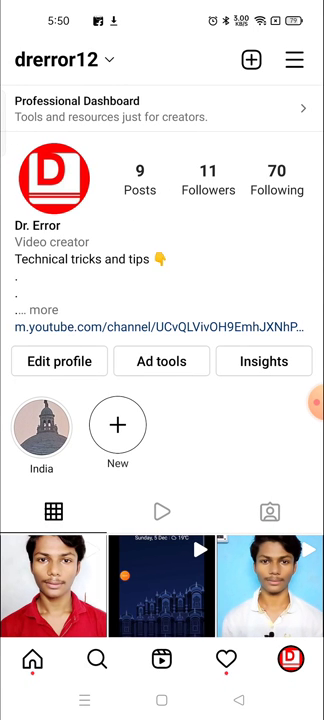
pyautogui.click(35, 659)
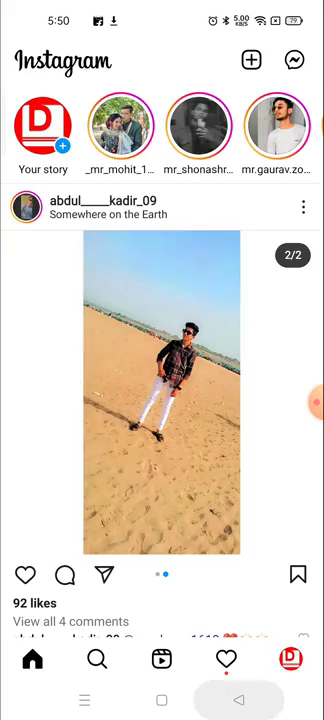